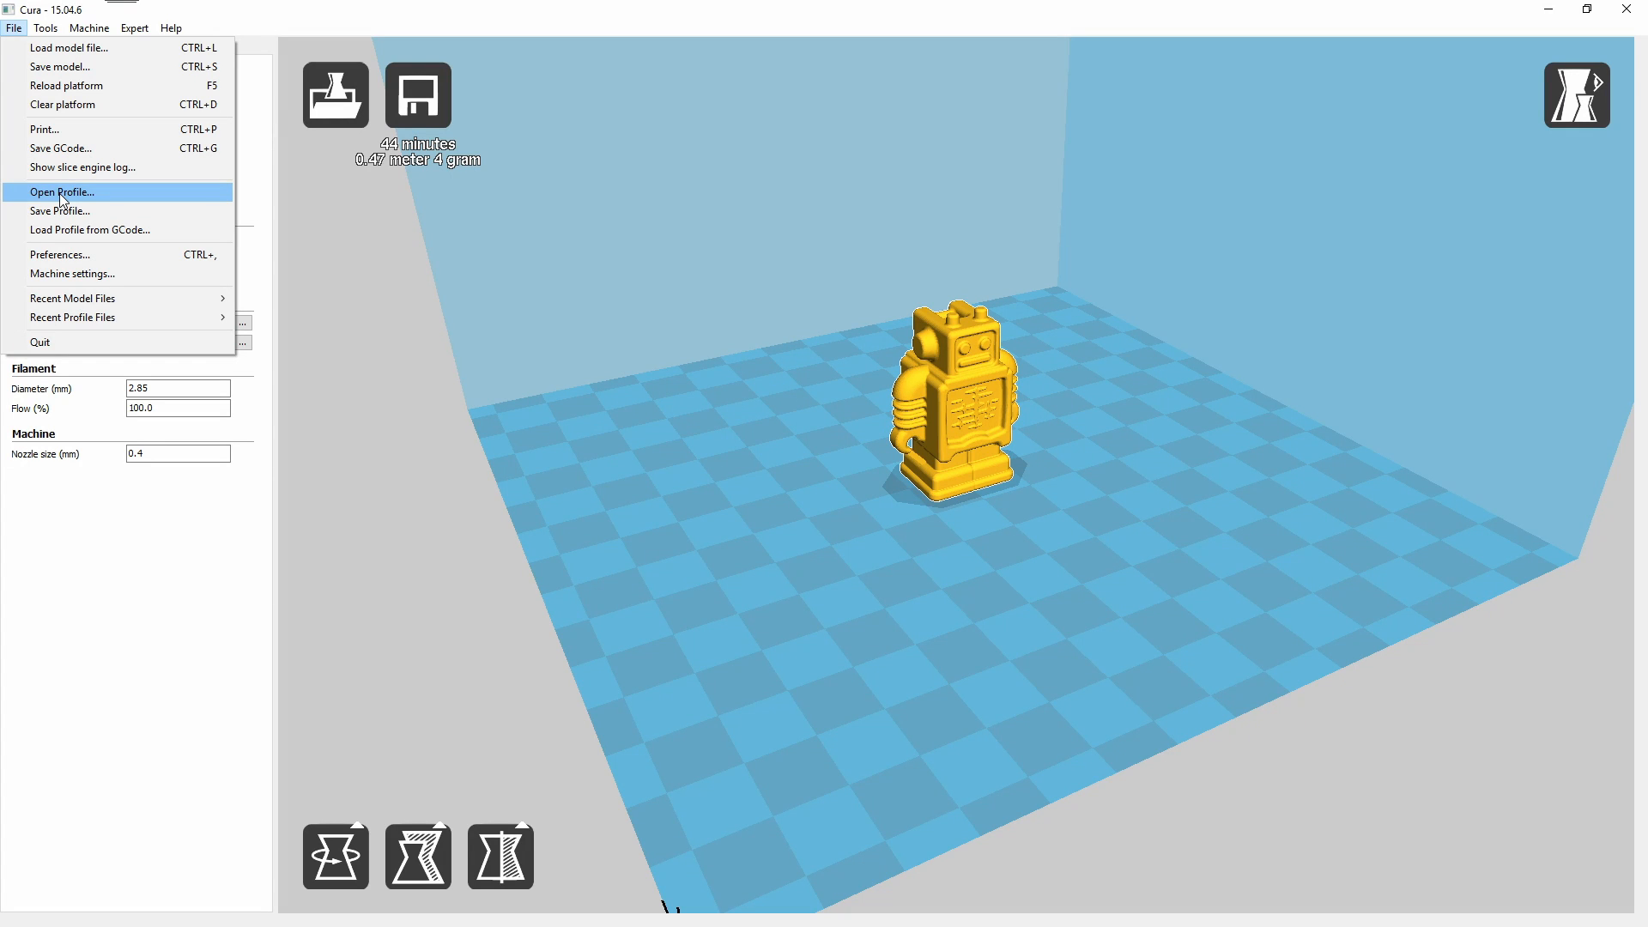
# Load the 'Creality Ender 2 PLA Profile' with 1.75 mm filament and 200 °C printing
pyautogui.click(61, 191)
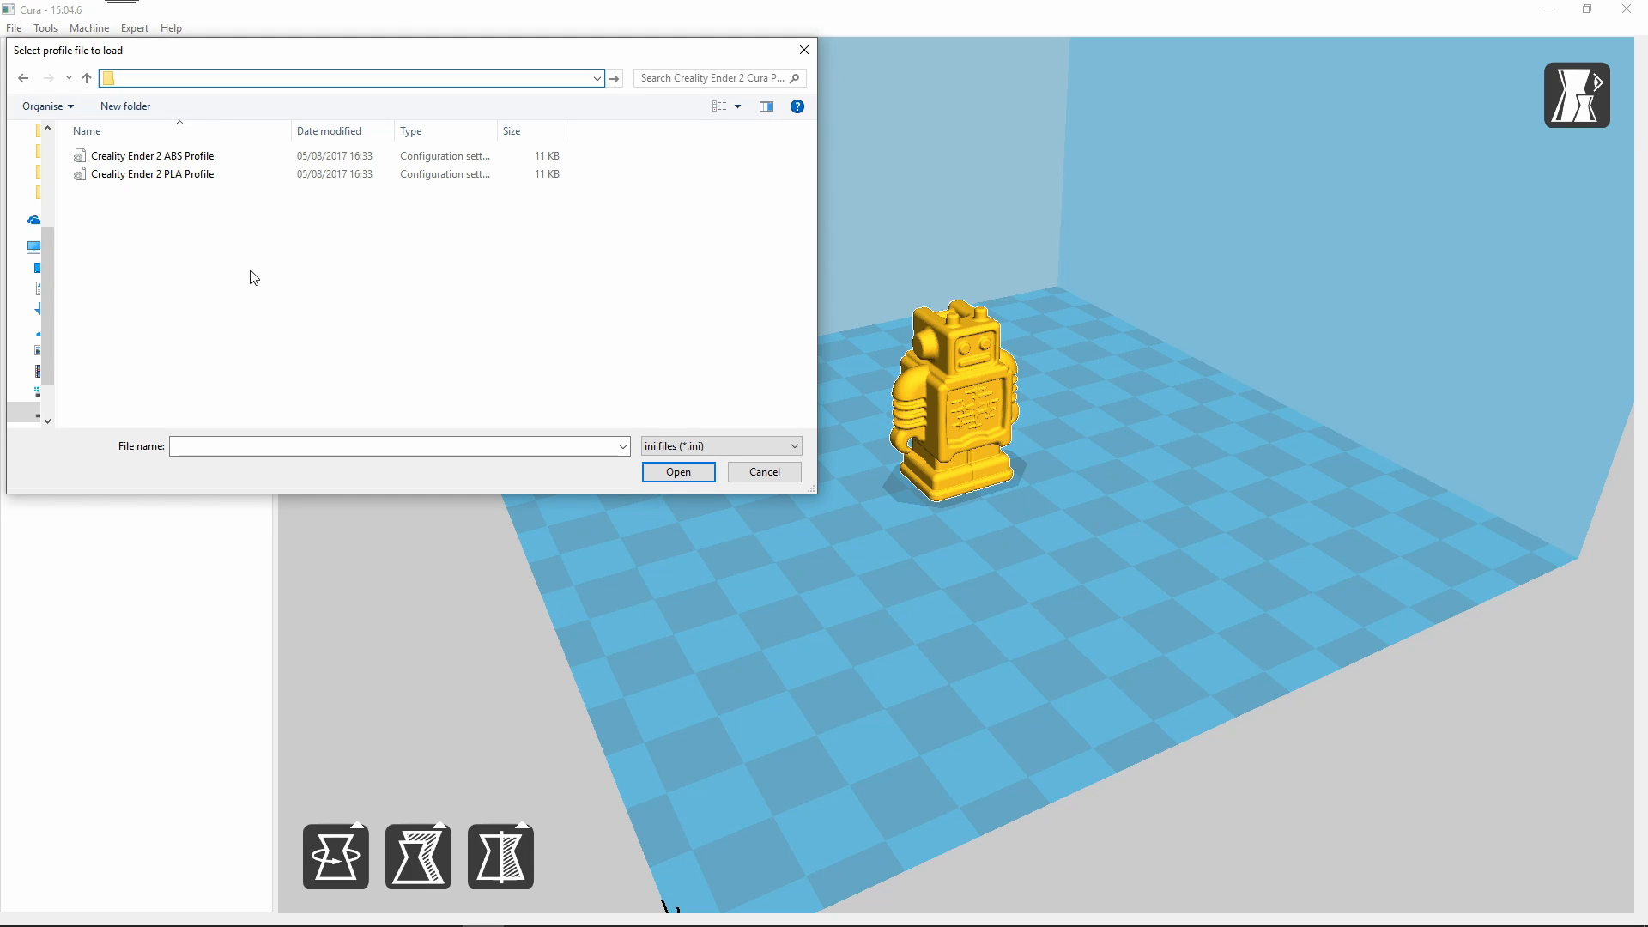
pyautogui.click(152, 174)
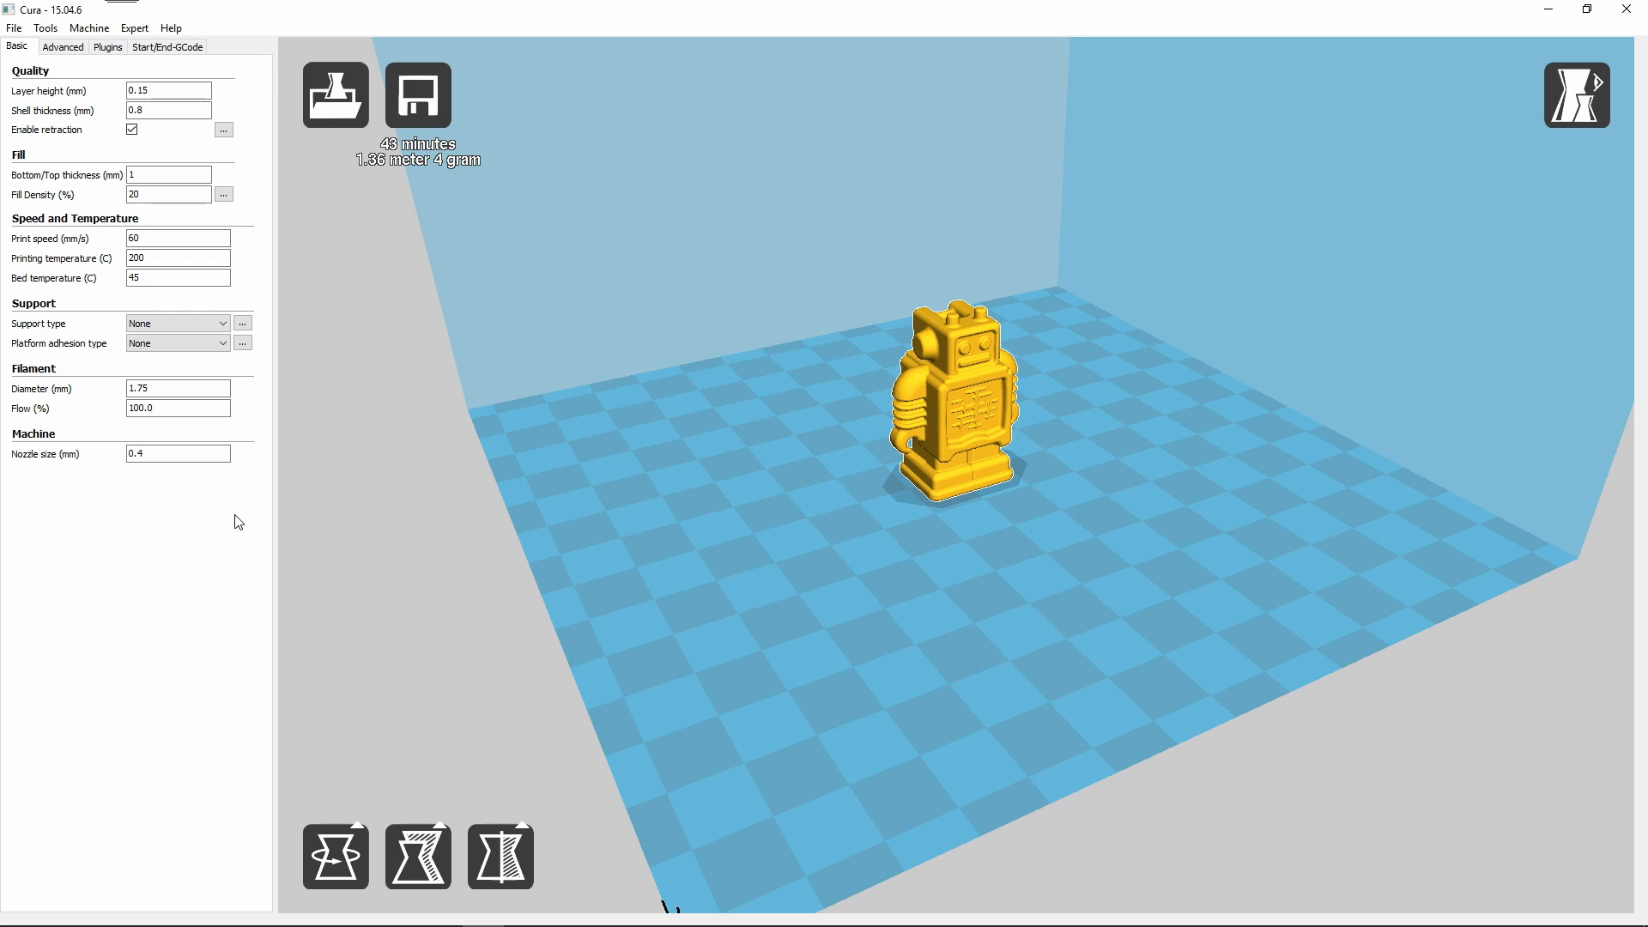
# Review the Advanced, Start/End-GCode and Plugins settings, then return to Basic
pyautogui.click(62, 46)
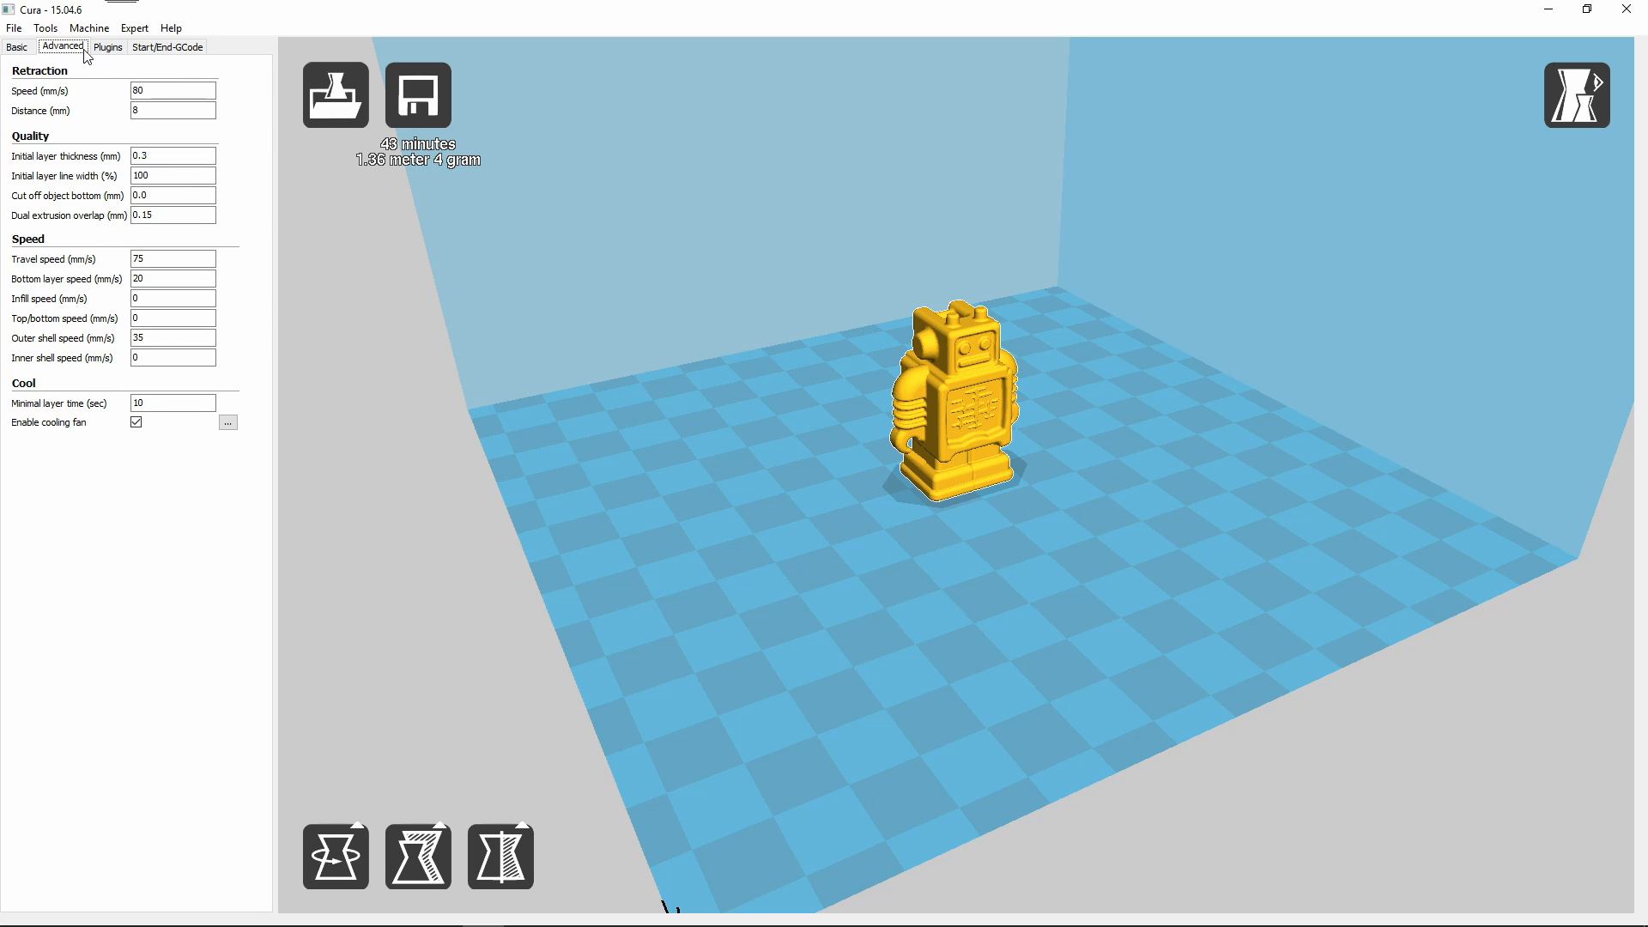
pyautogui.click(165, 46)
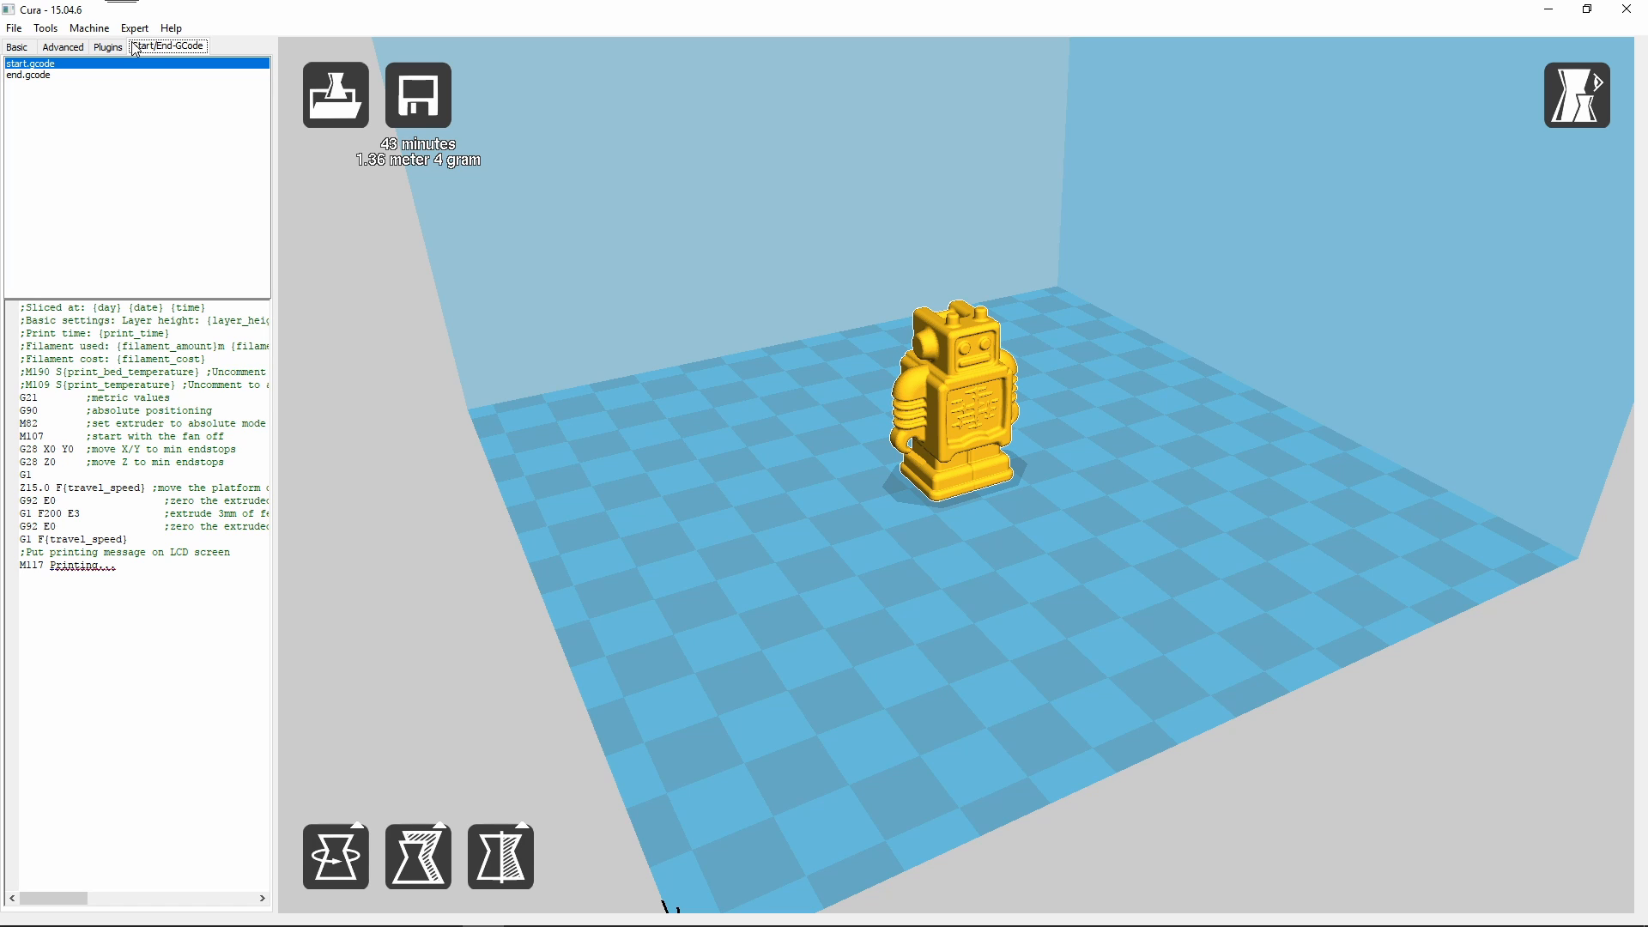
pyautogui.click(108, 47)
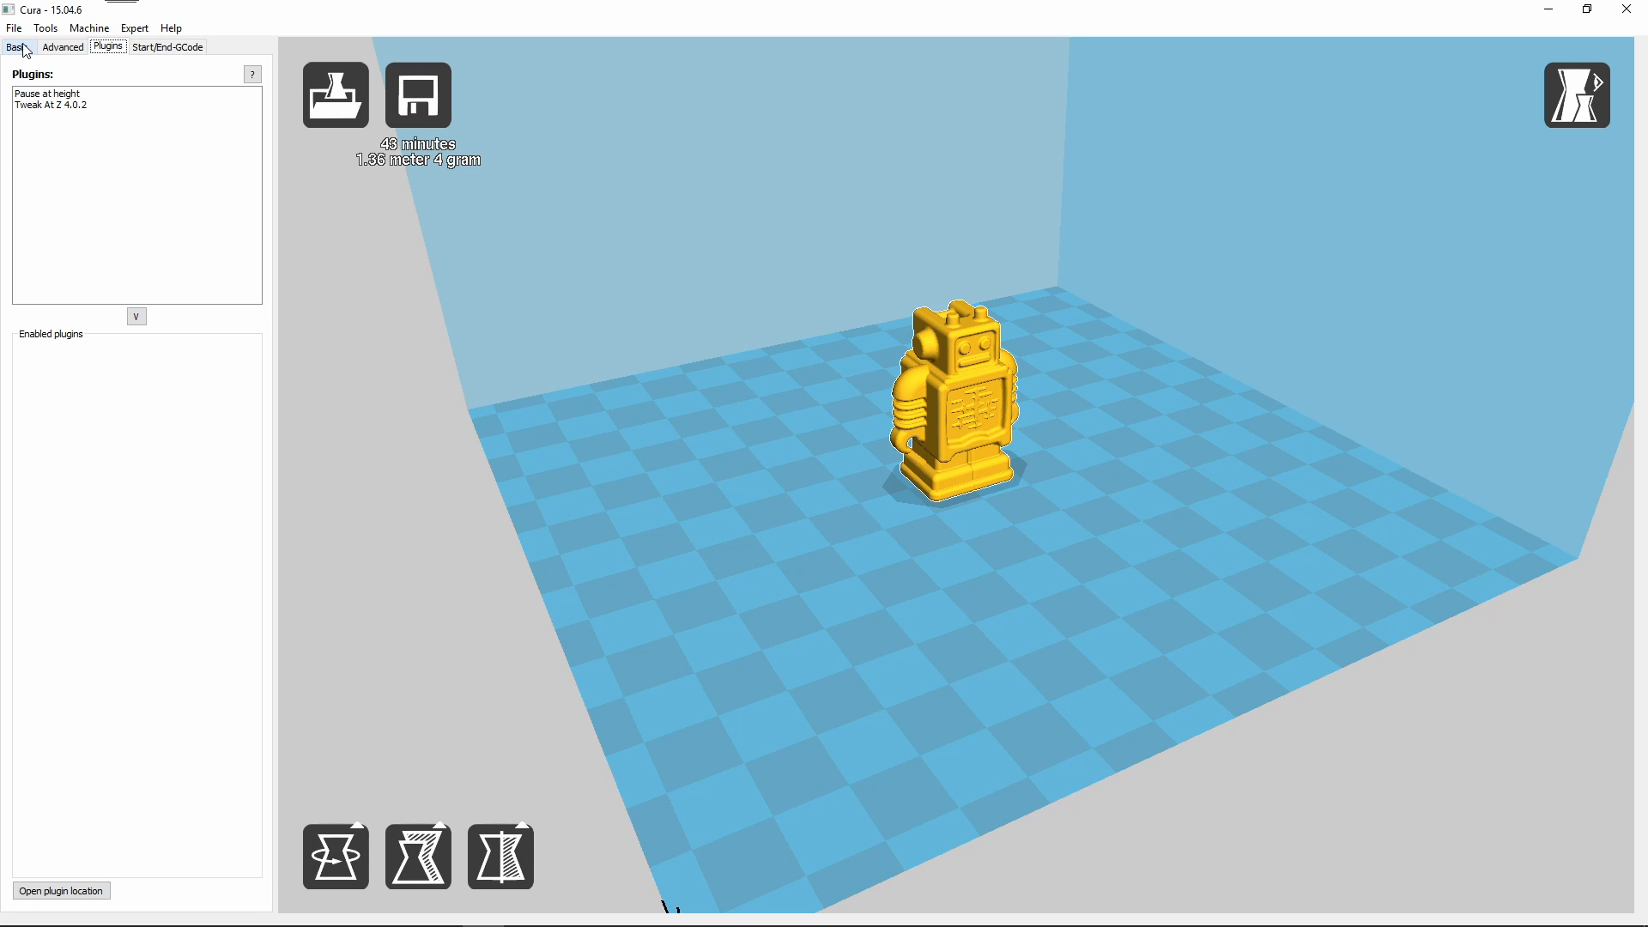
pyautogui.click(13, 47)
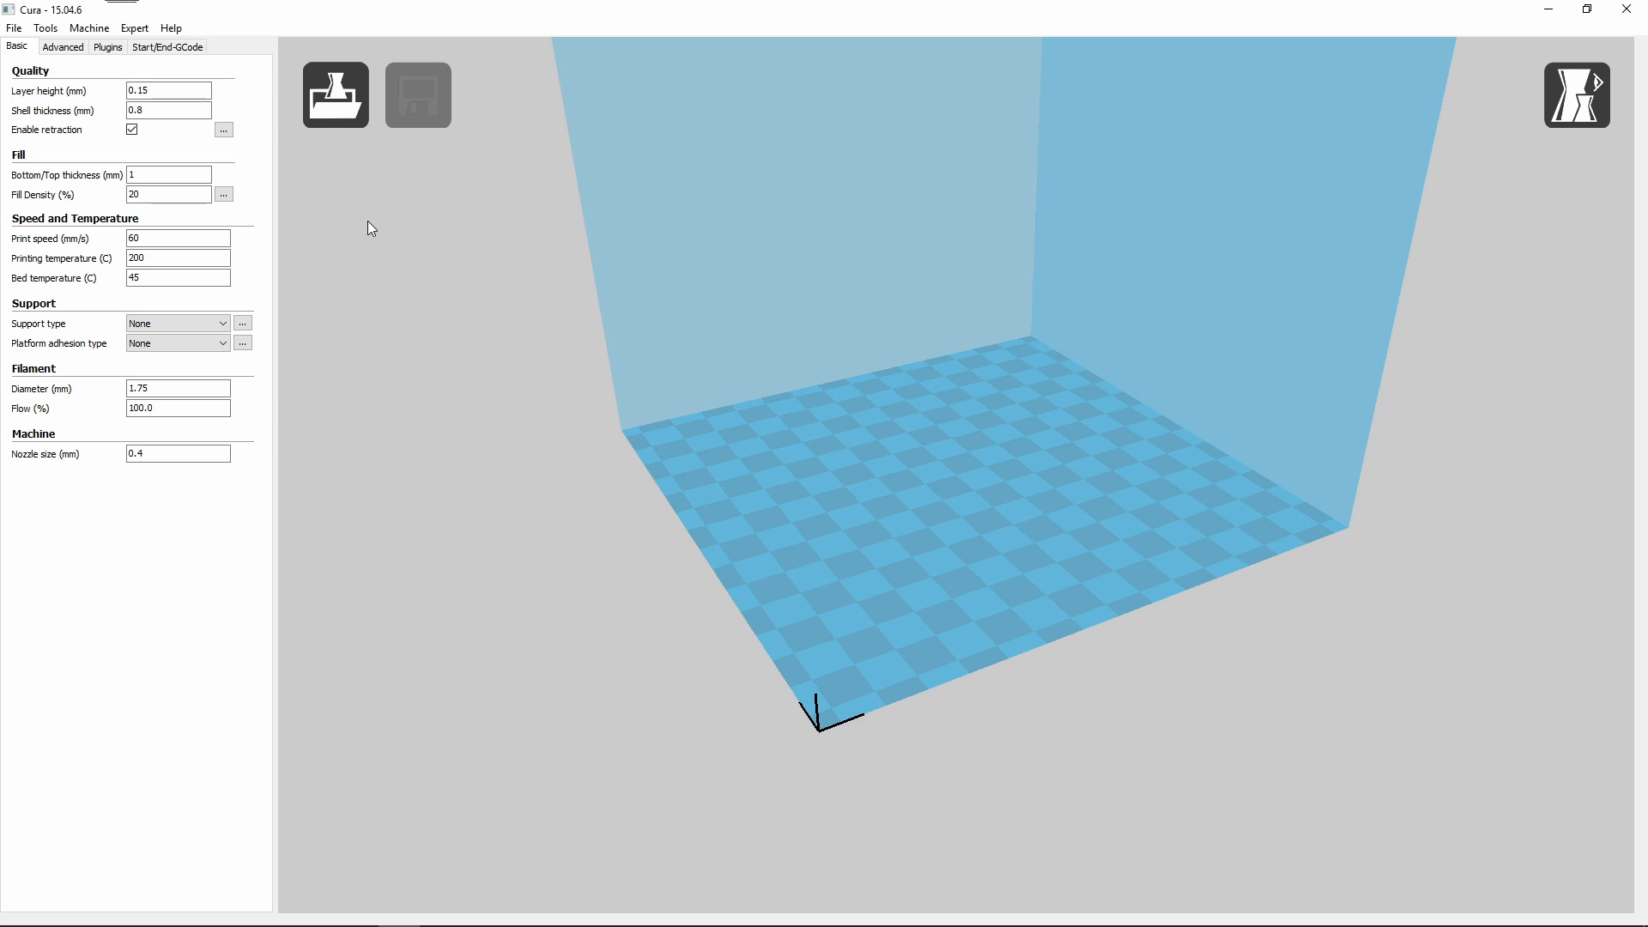
pyautogui.moveTo(336, 94)
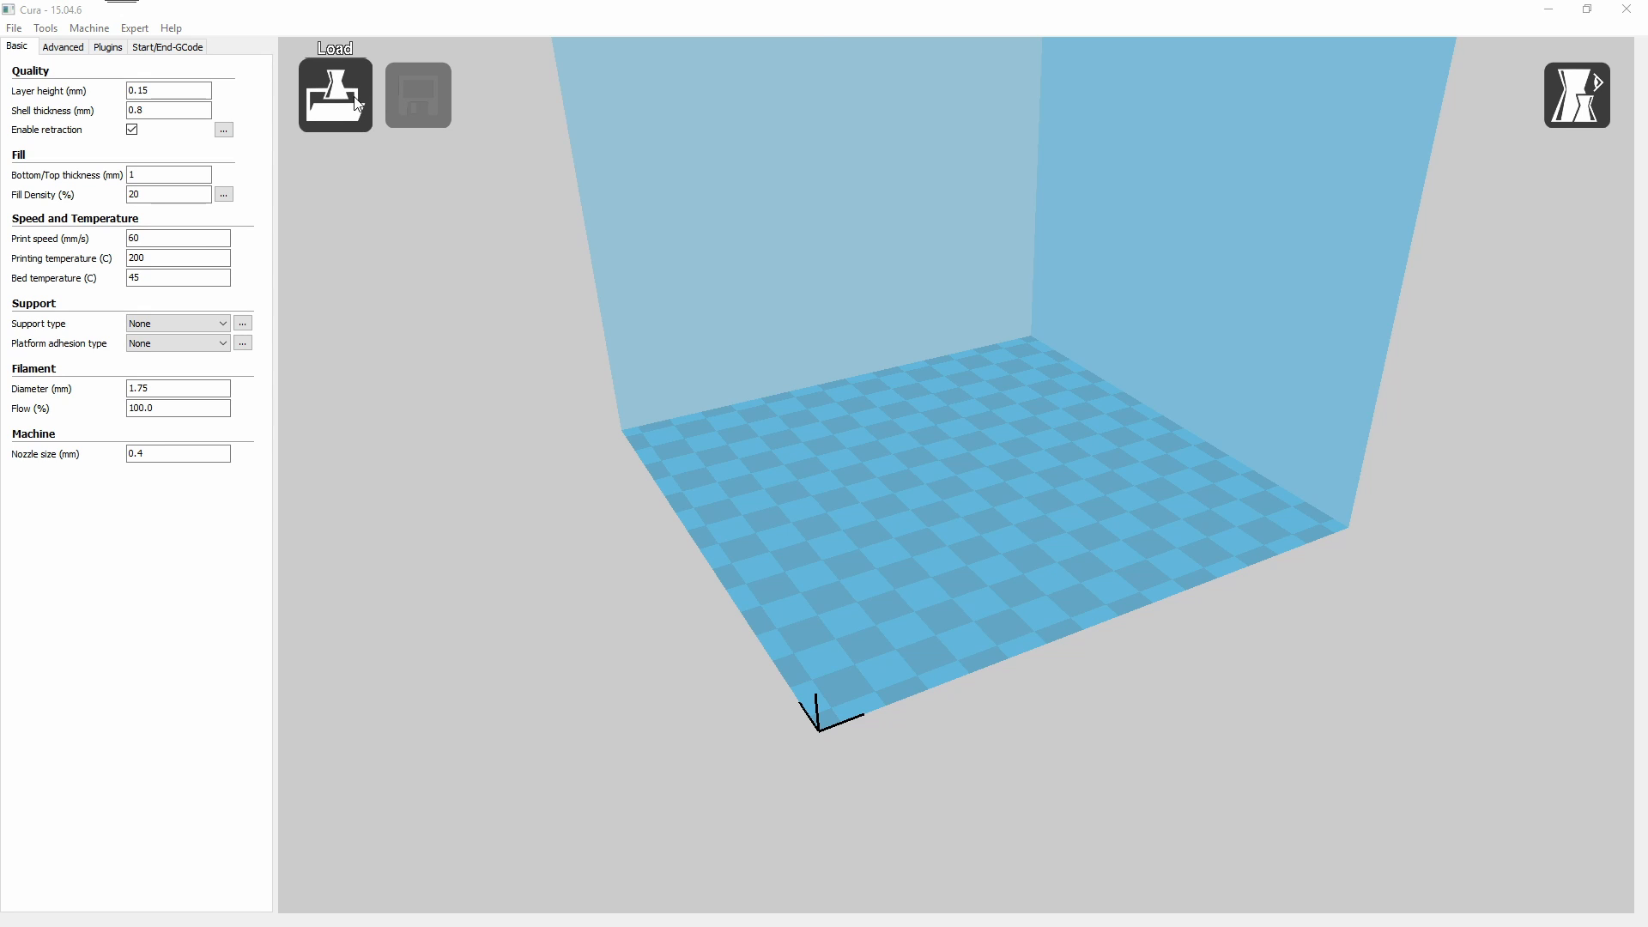
# Load the triangle 'No Limits 3D' STL, sliced at 1 hour 9 minutes and 7 grams
pyautogui.click(333, 95)
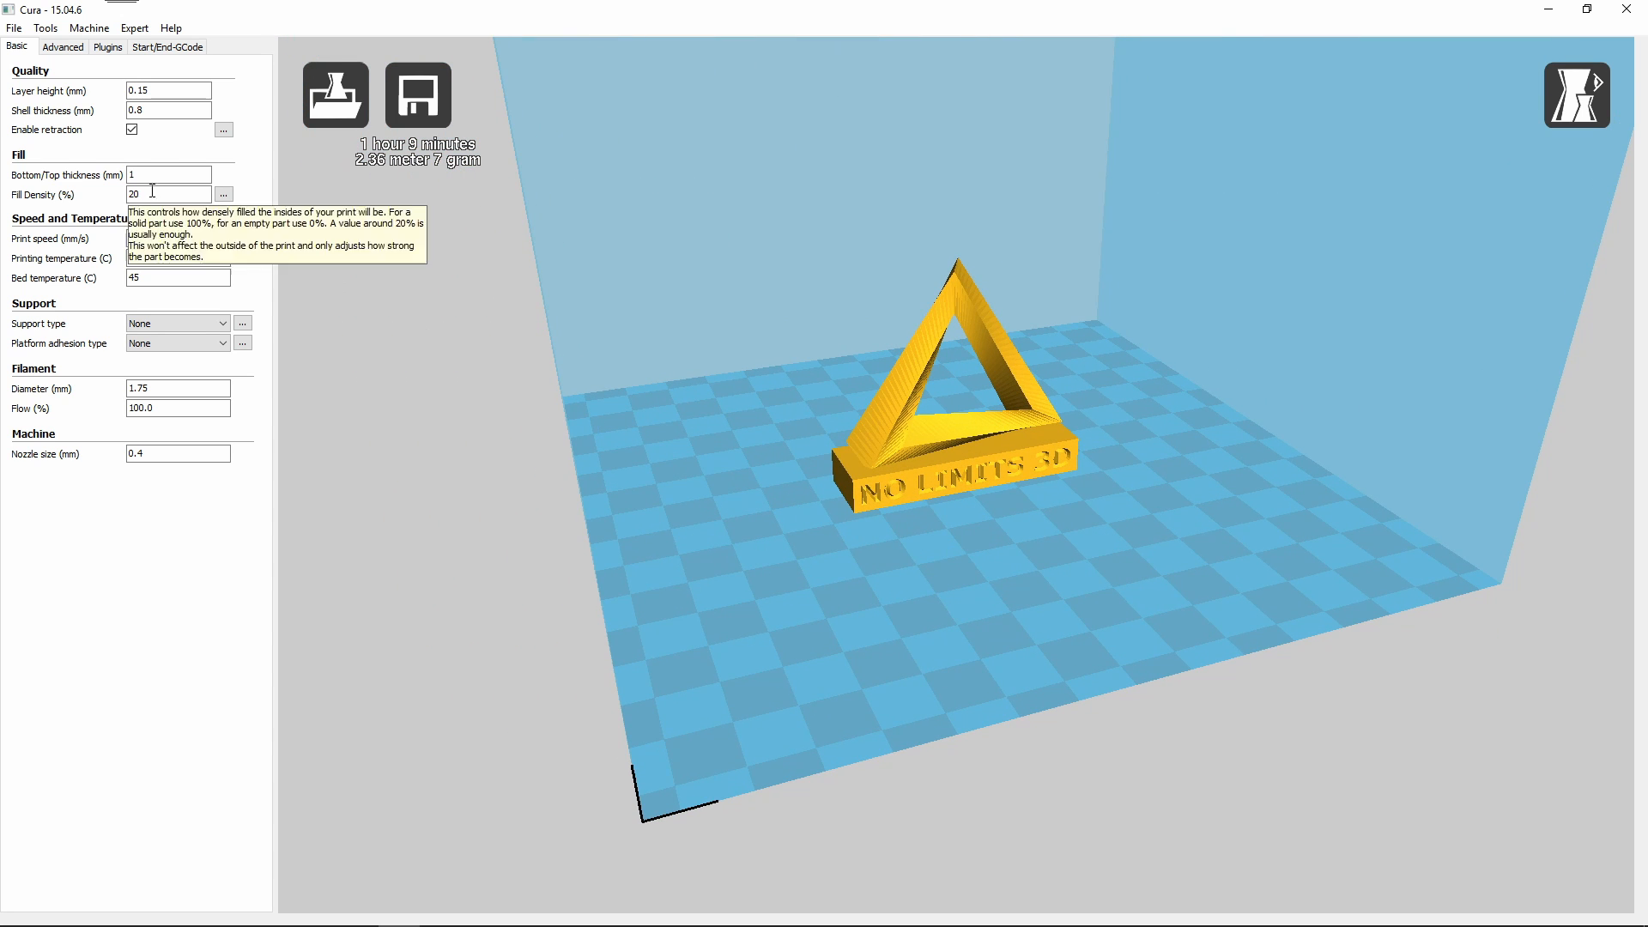
pyautogui.click(14, 27)
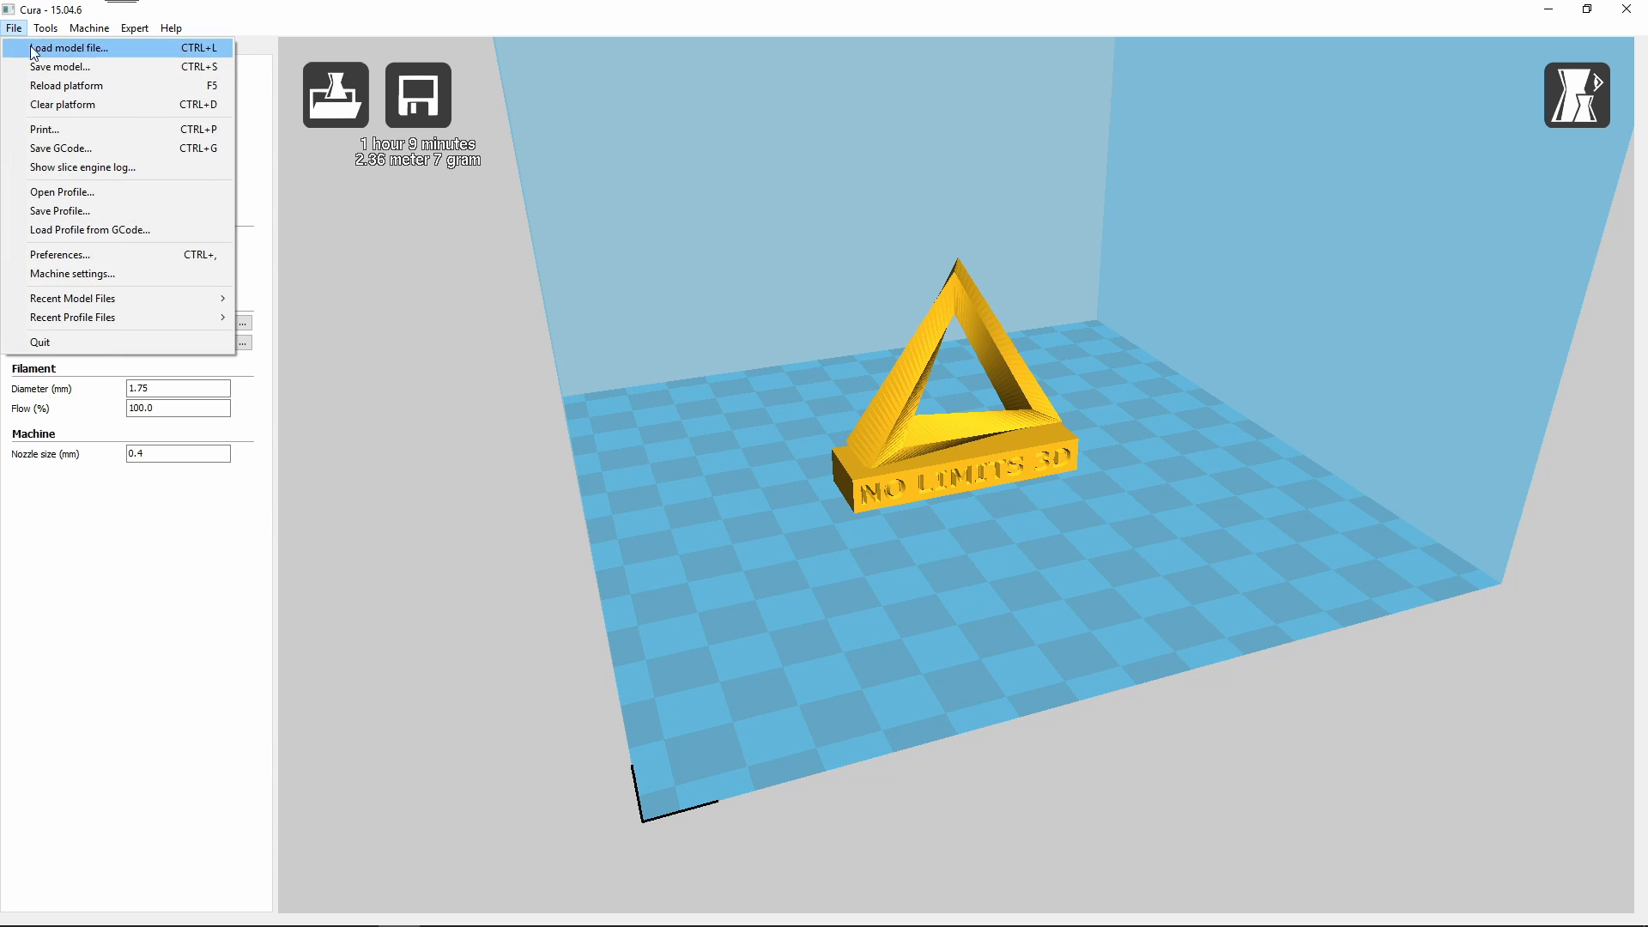